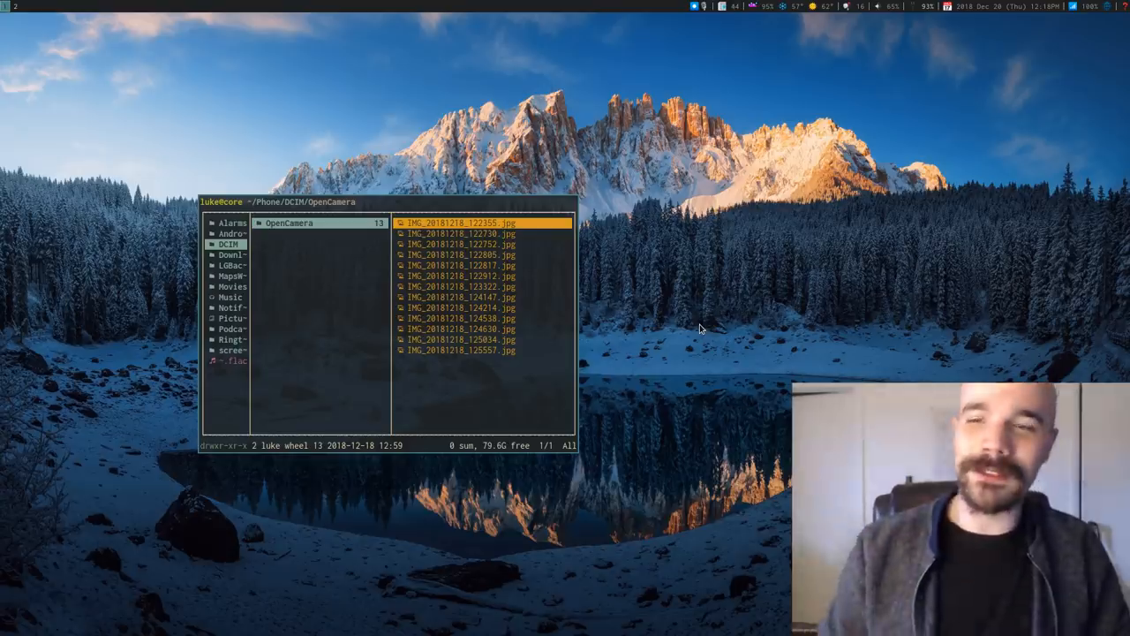
mouse_move(696, 314)
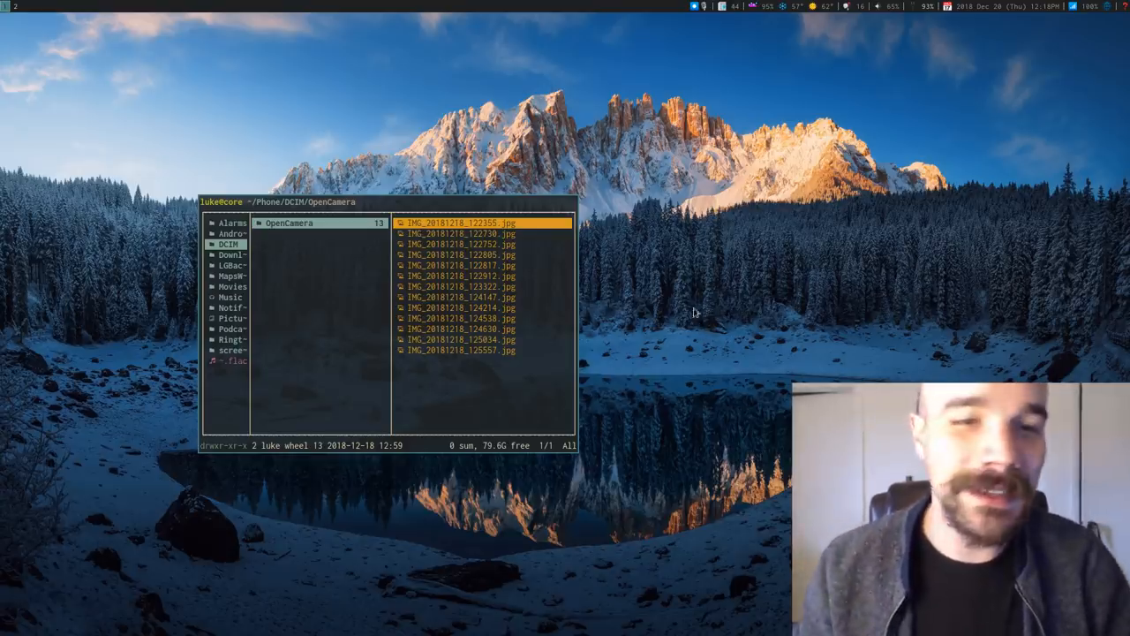
mouse_move(658, 348)
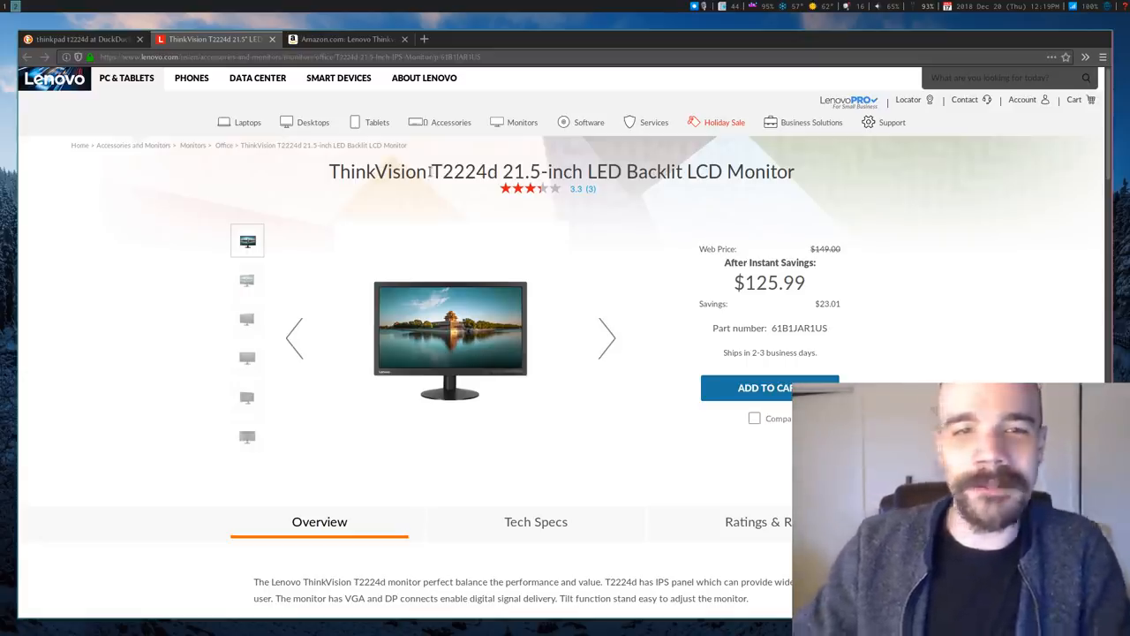
- Compare the Amazon T2224d listing ($129.18) with Lenovo's $125.99 page, ending on the Lenovo tab
triple_click(561, 171)
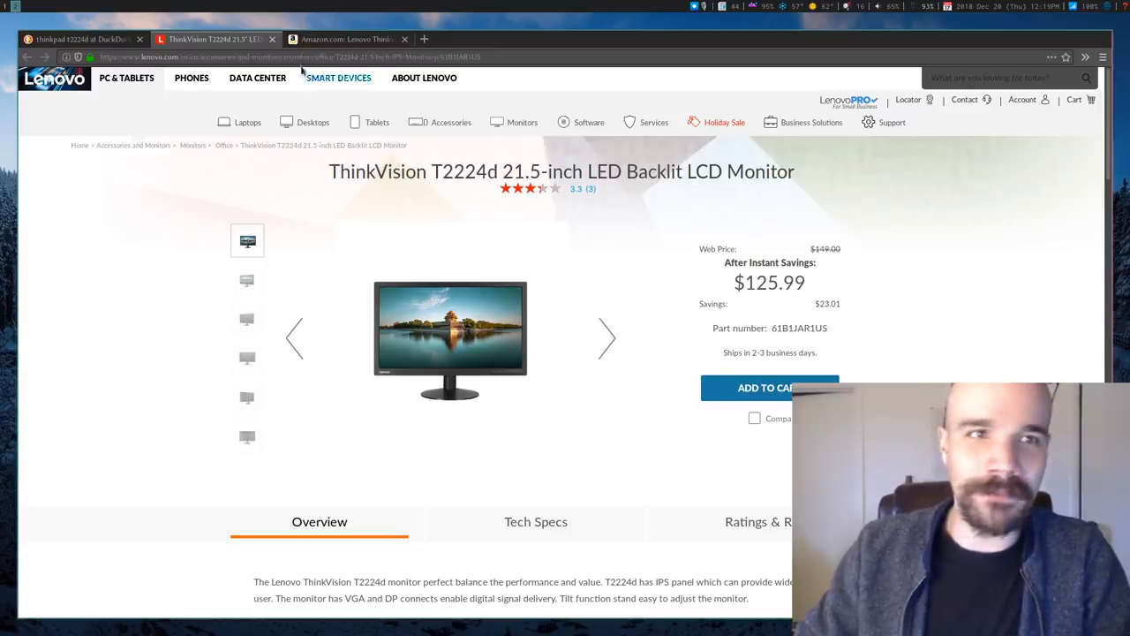
left_click(345, 39)
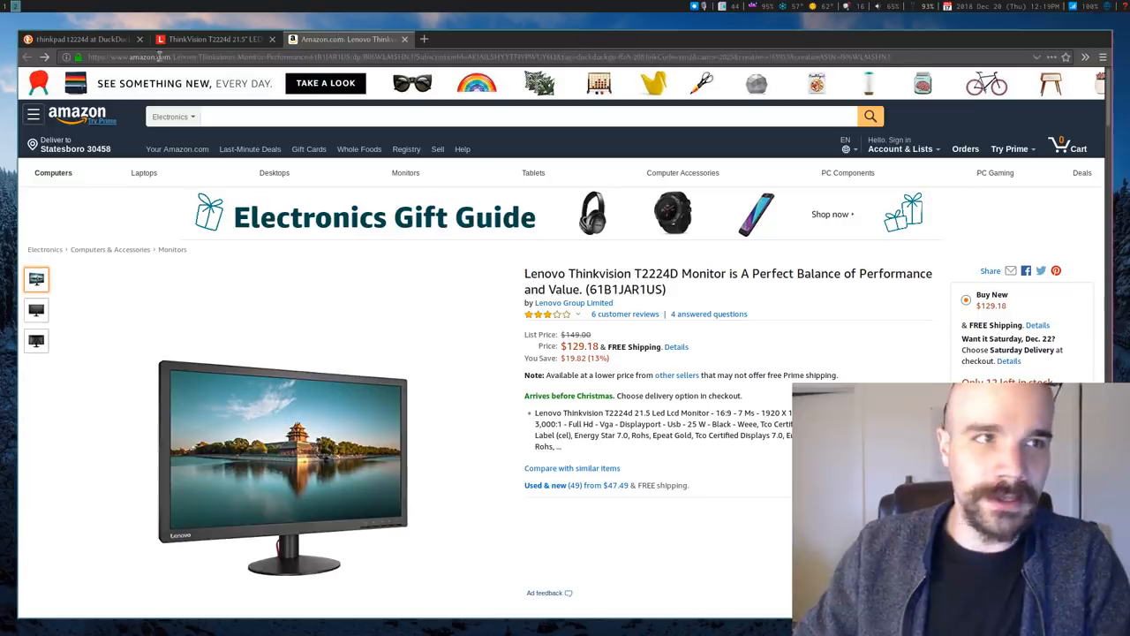
left_click(212, 39)
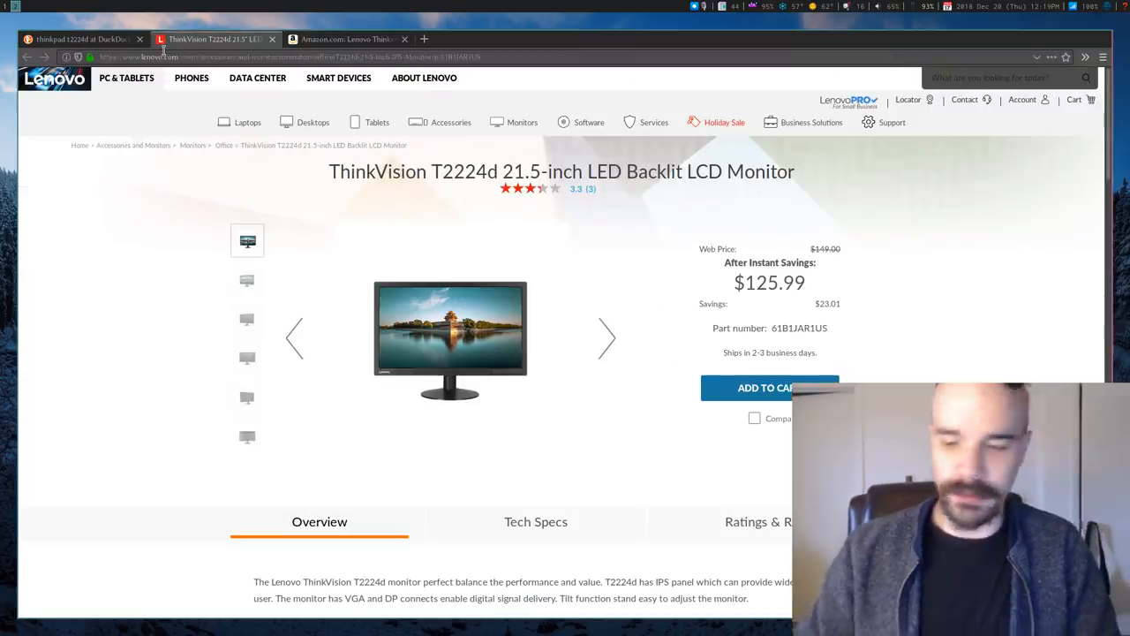